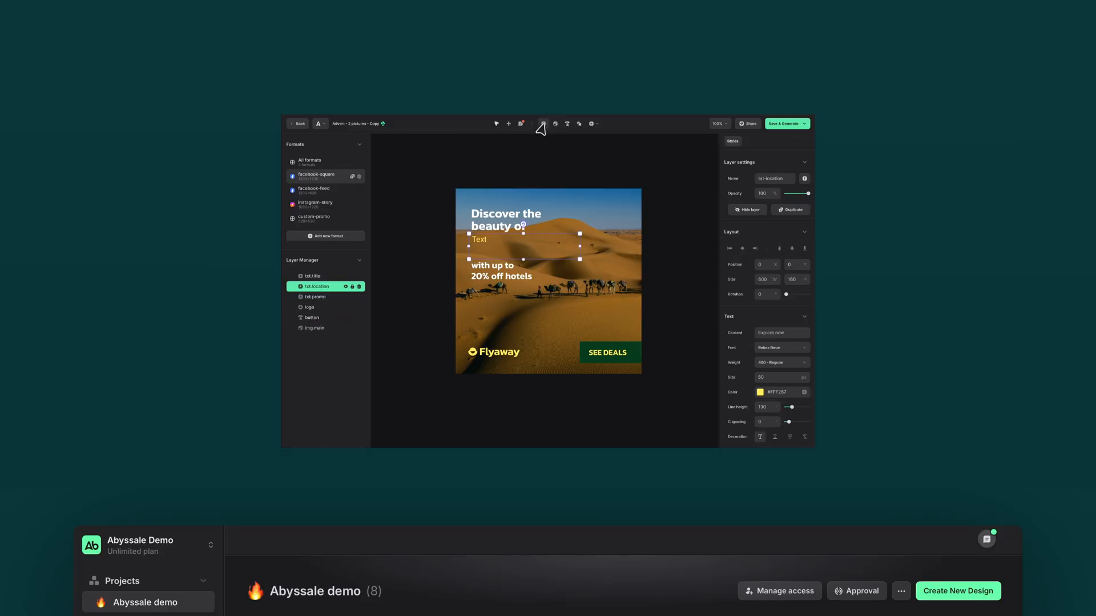
- Type MAROCCO into the txt-location text box, then enter 160
type("MAROCCO")
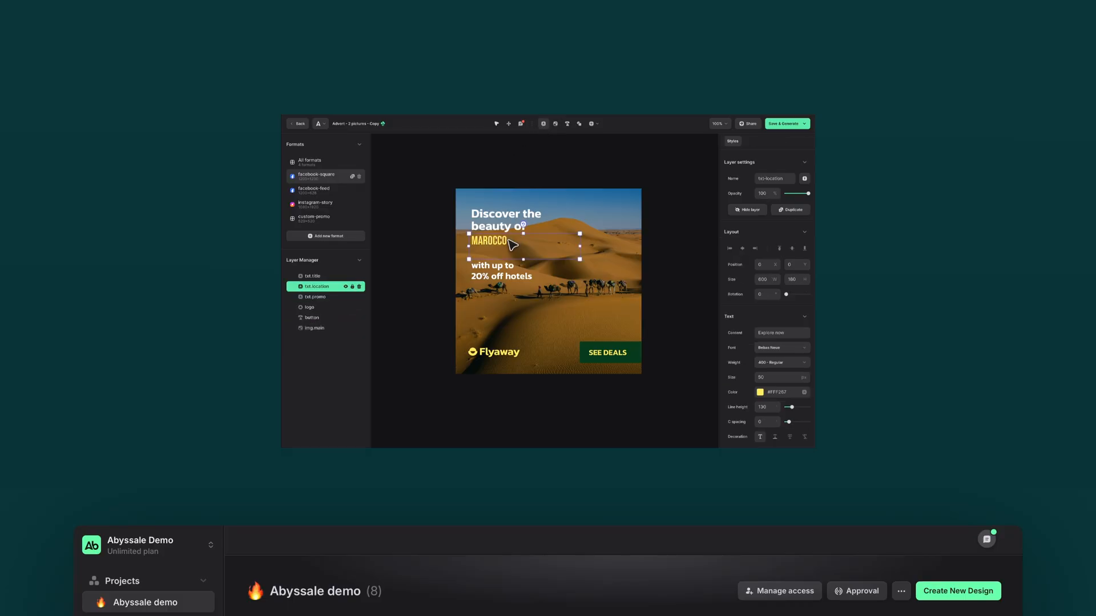
type("160")
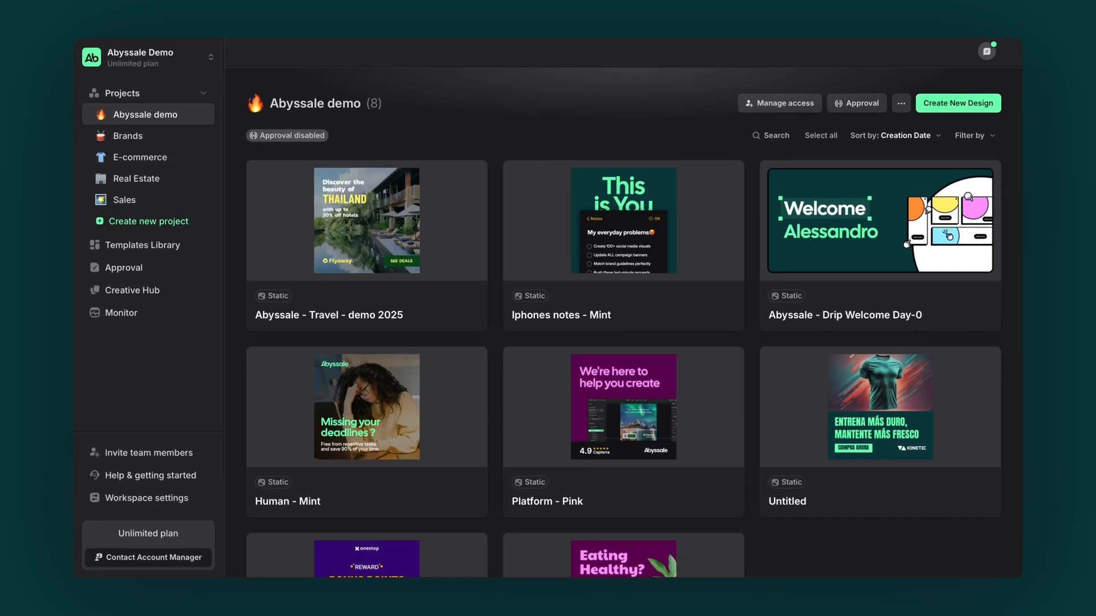
mouse_move(398, 234)
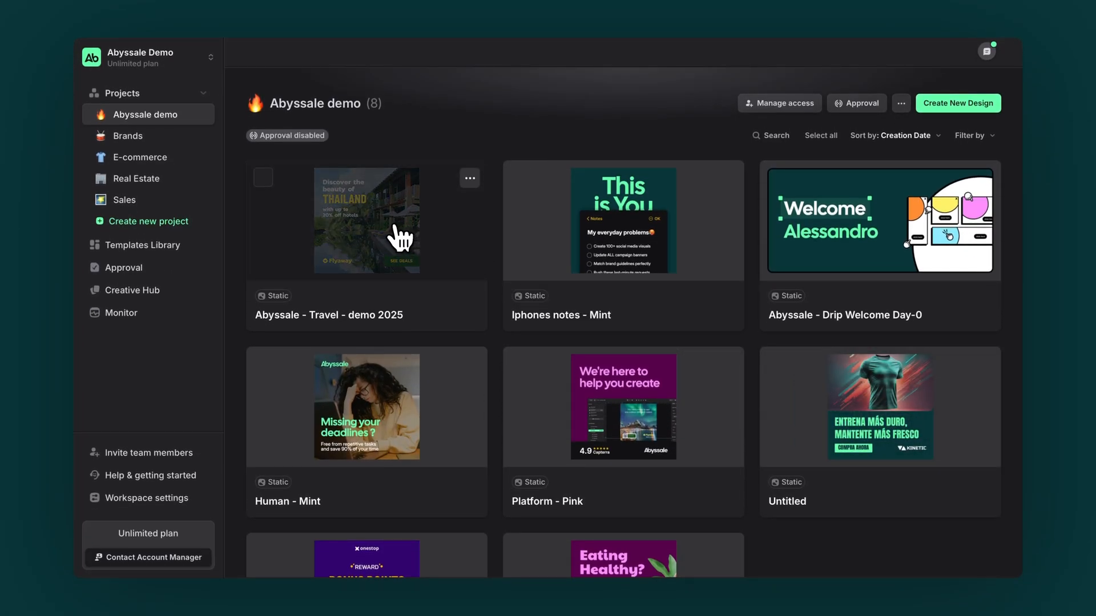
- Open the 'Abyssale - Travel - demo 2025' design card from the demo project
left_click(366, 220)
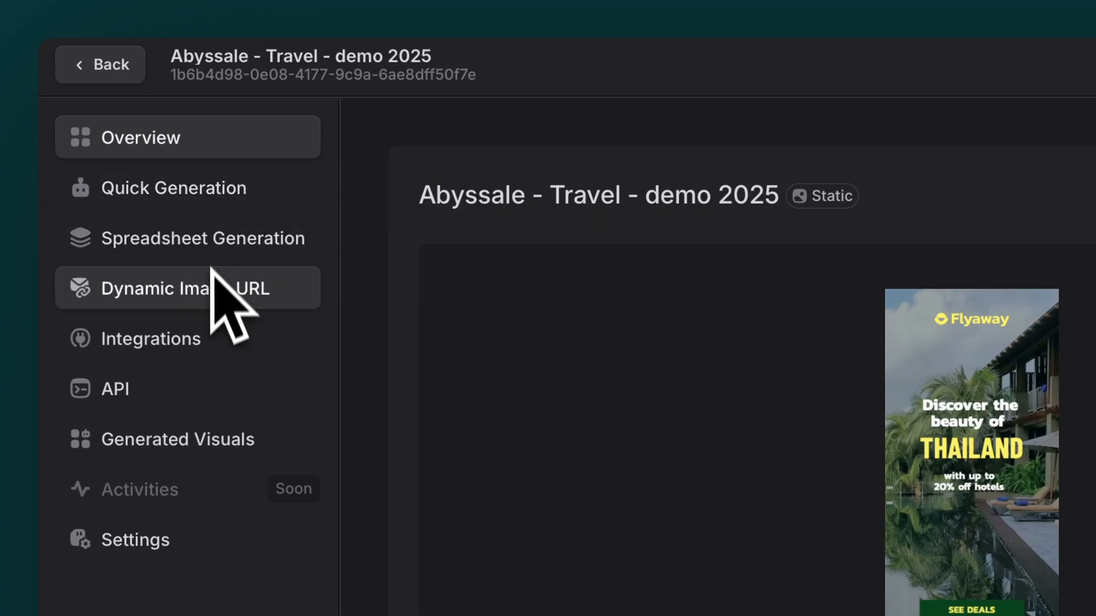
mouse_move(308, 409)
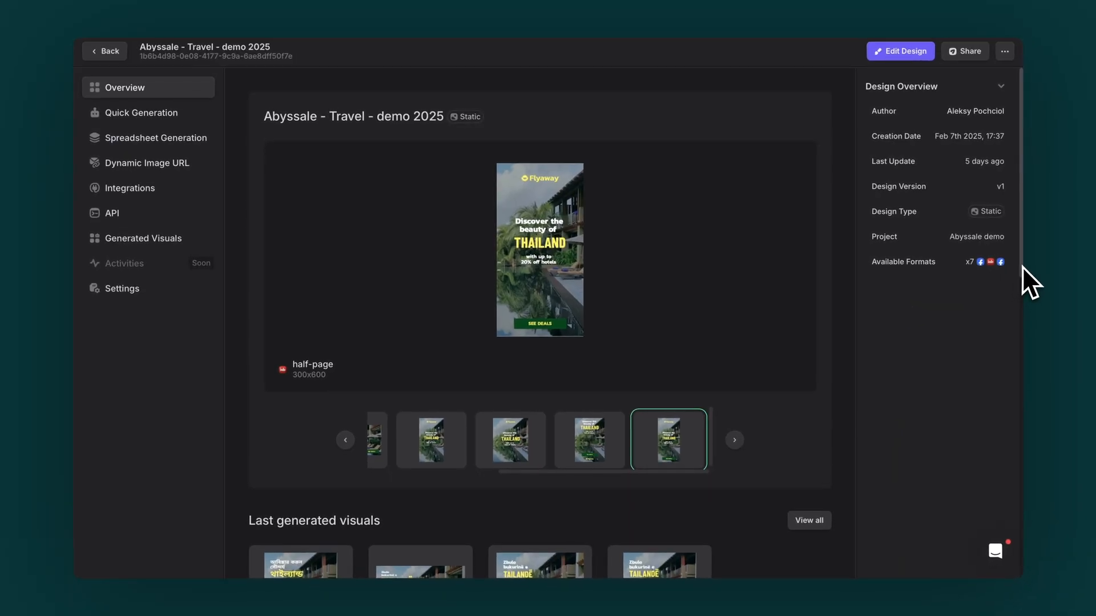
scroll("down", 3)
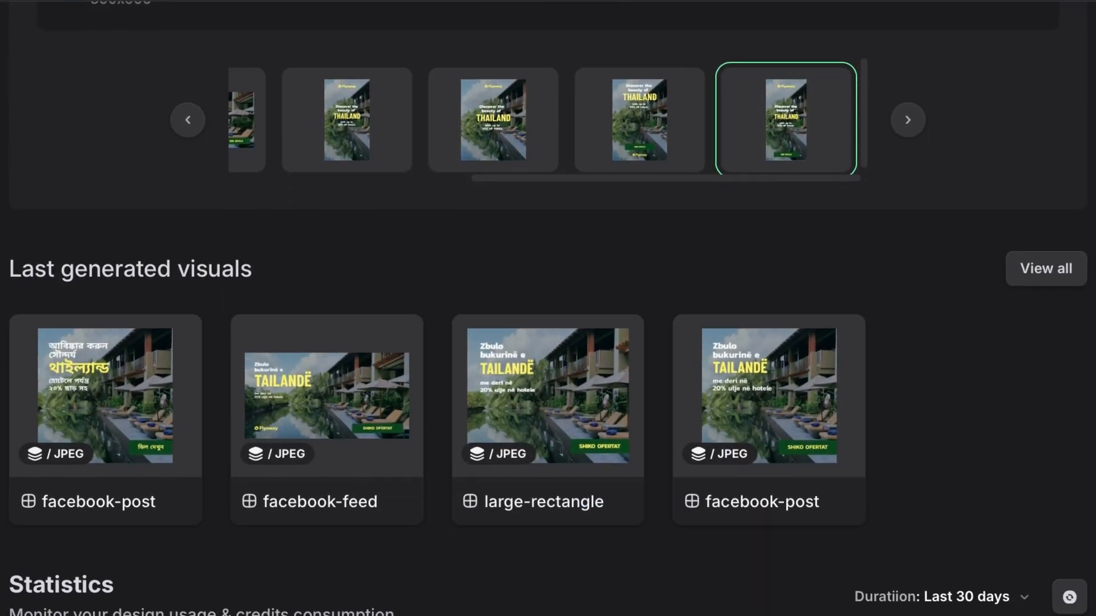
scroll("down", 3)
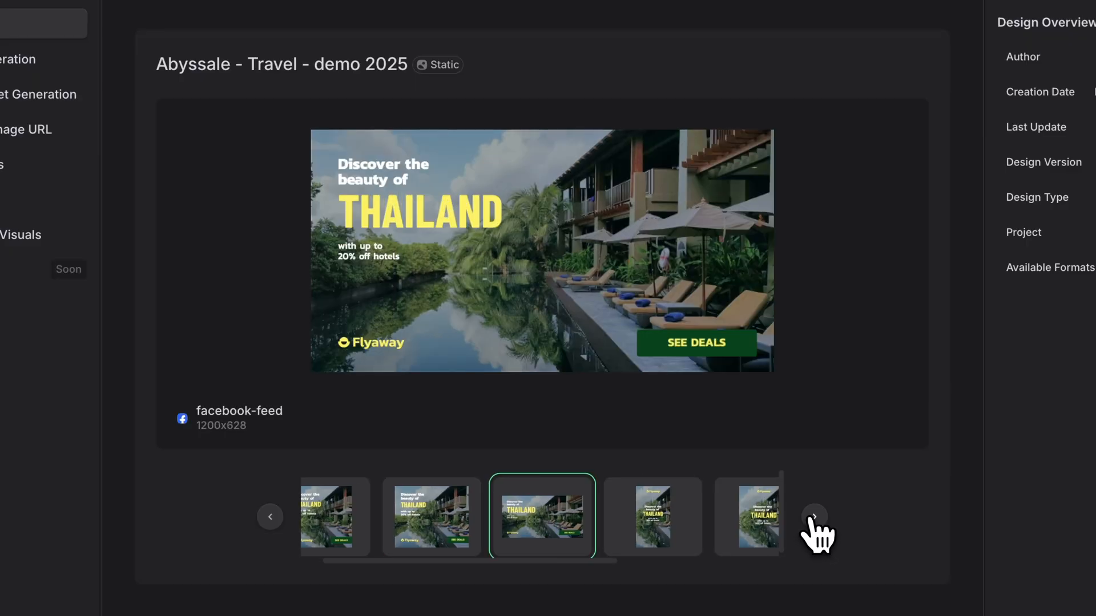
left_click(813, 517)
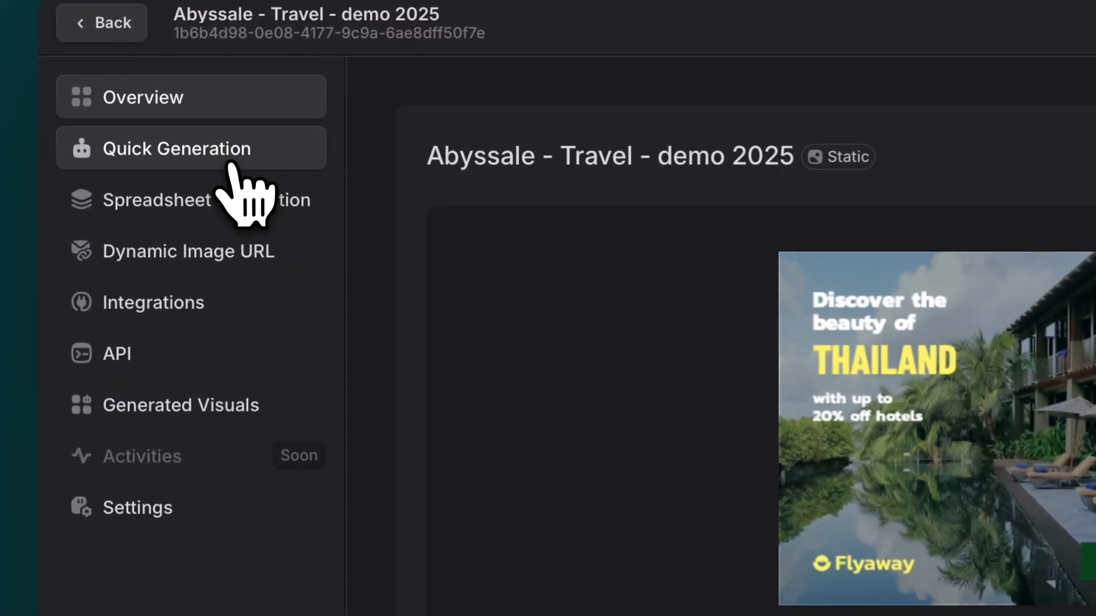
- Quick-generate three formats with txt-location PARIS and a new Eiffel Tower background
left_click(177, 149)
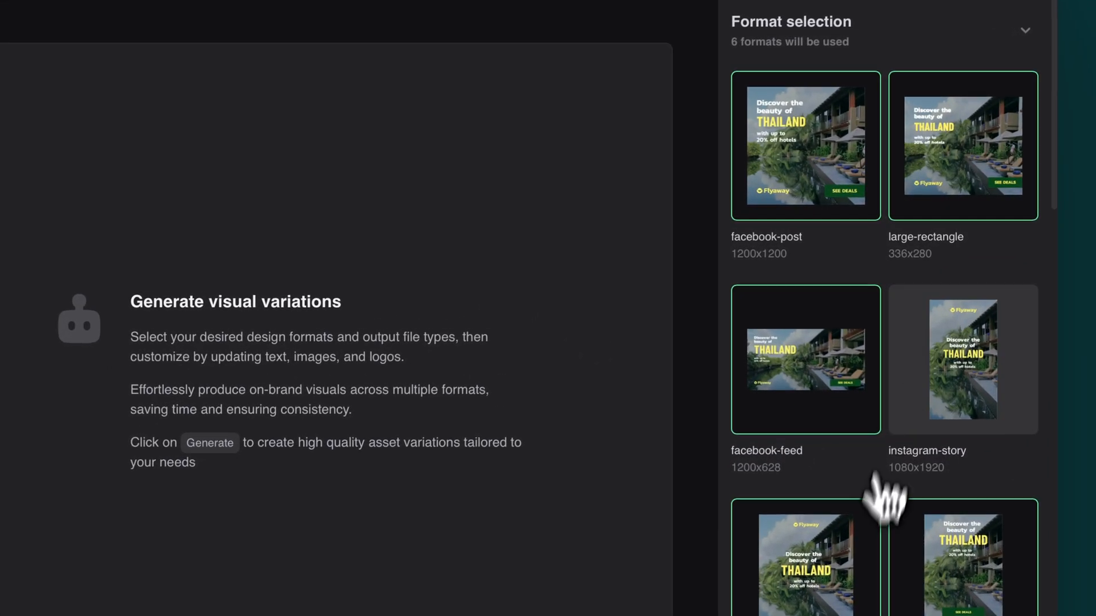
scroll("down", 3)
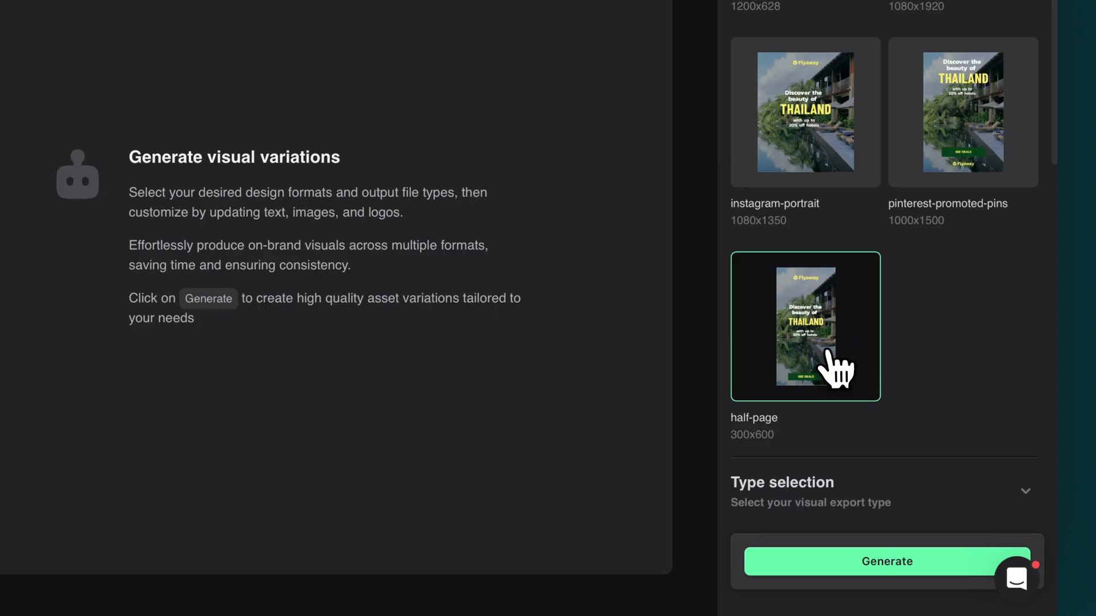
scroll("down", 3)
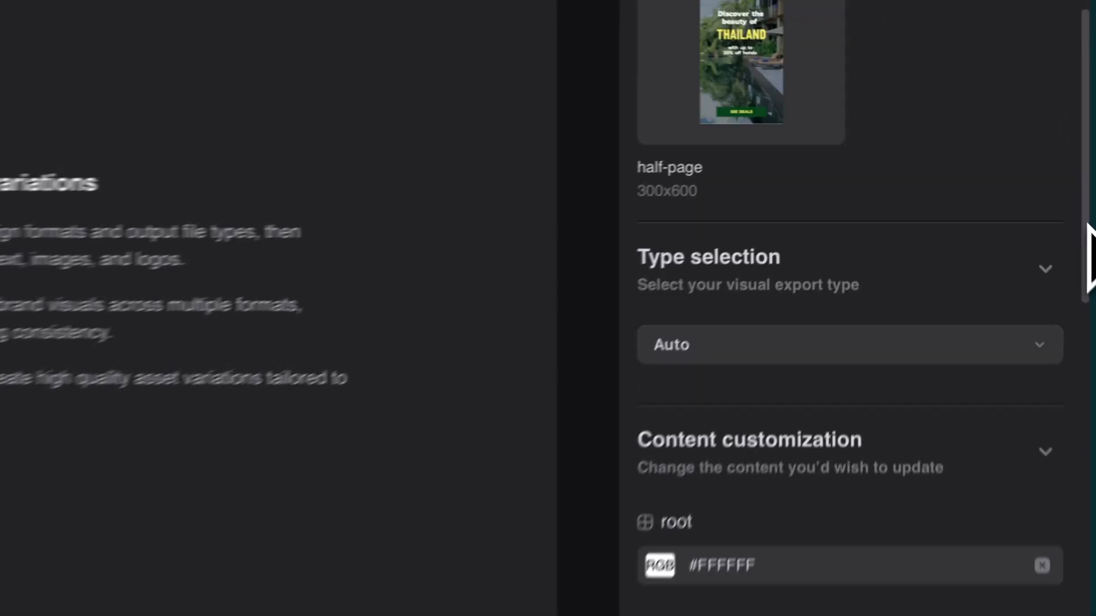
scroll("down", 3)
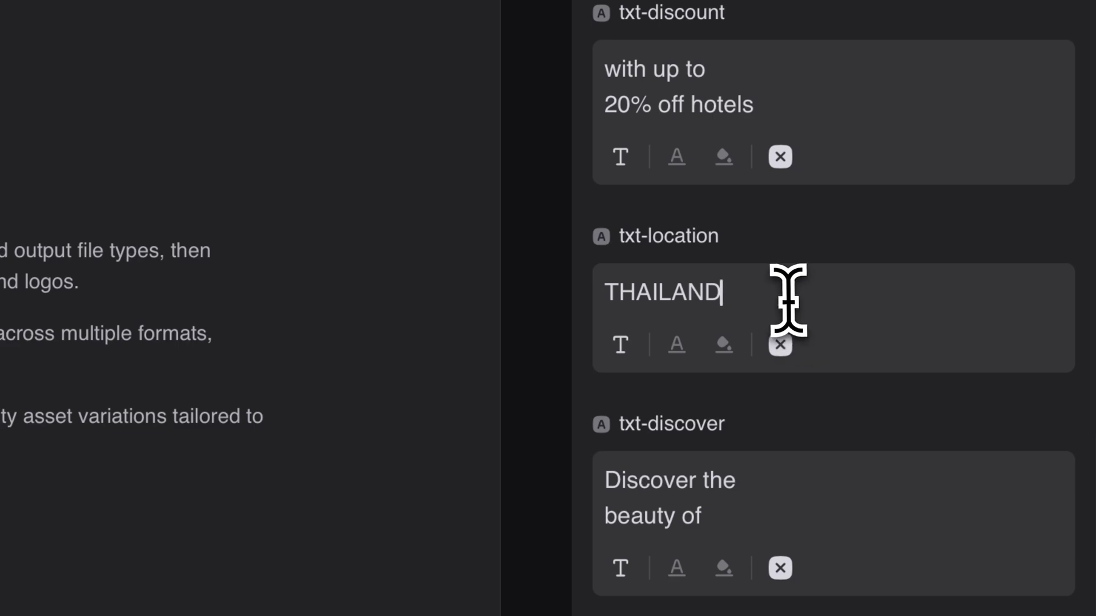
type("PARIS")
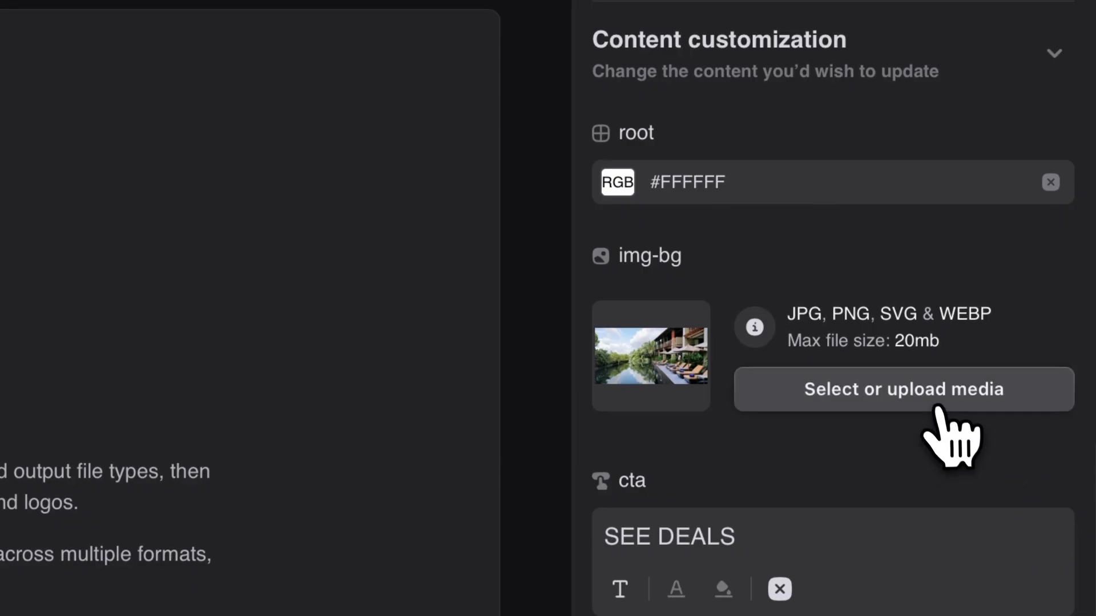
left_click(904, 390)
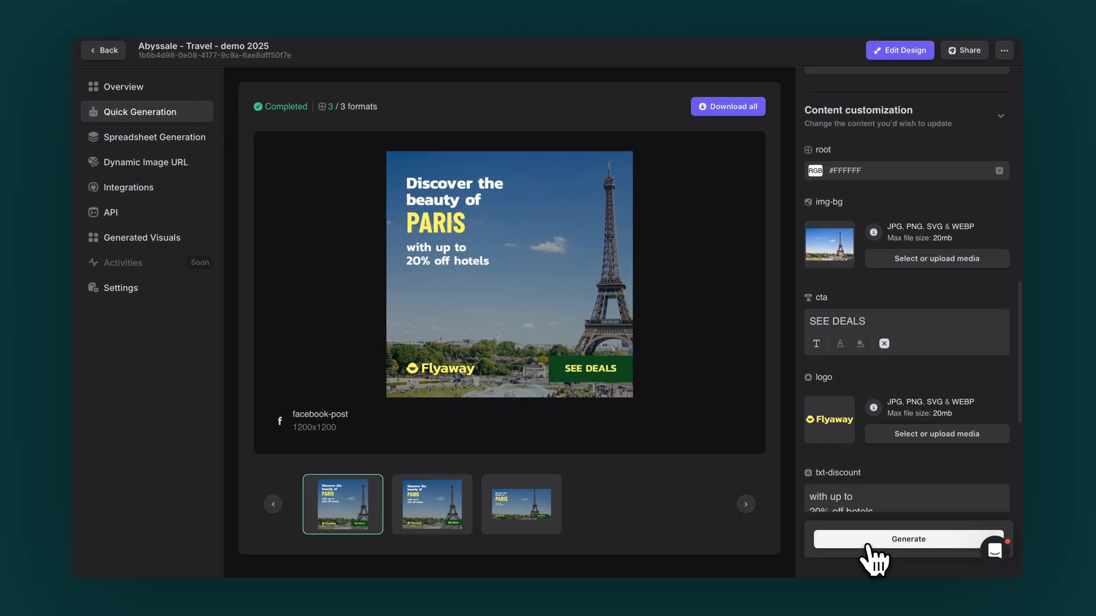
left_click(123, 86)
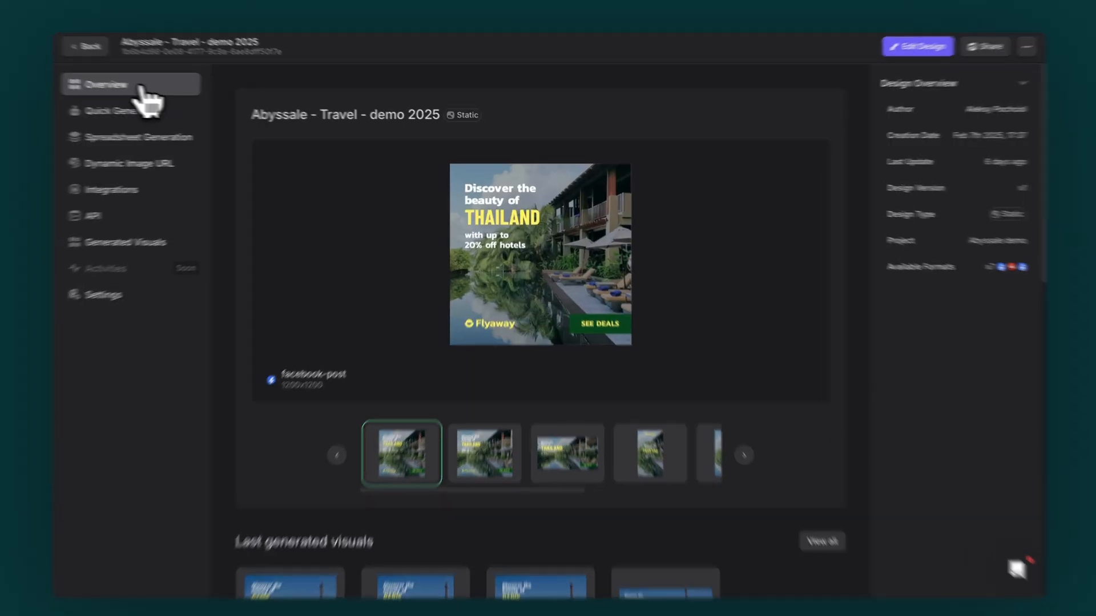
scroll("down", 3)
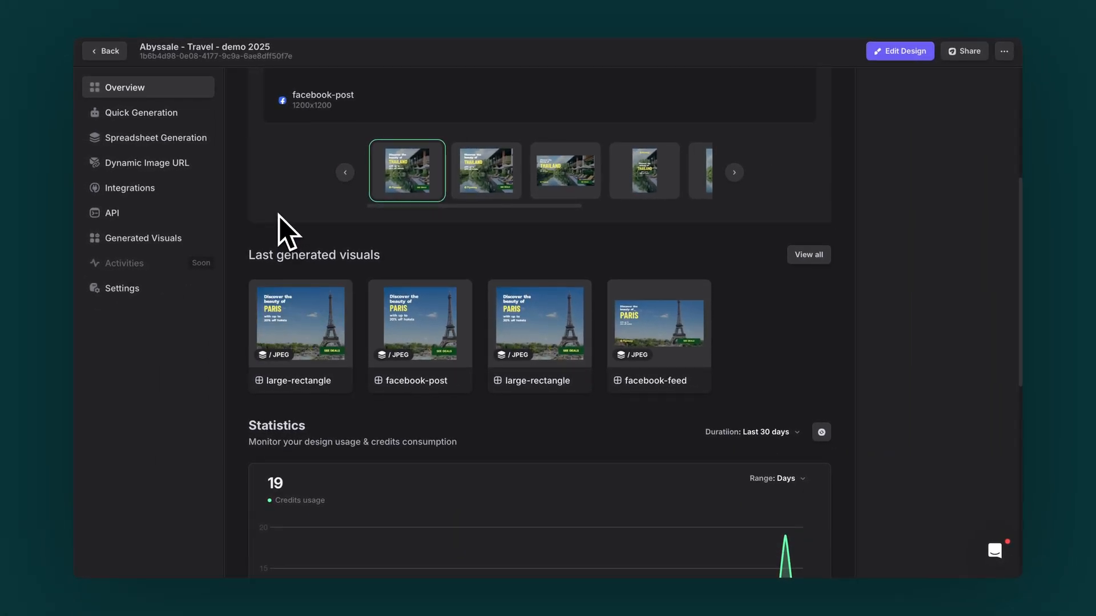
mouse_move(156, 137)
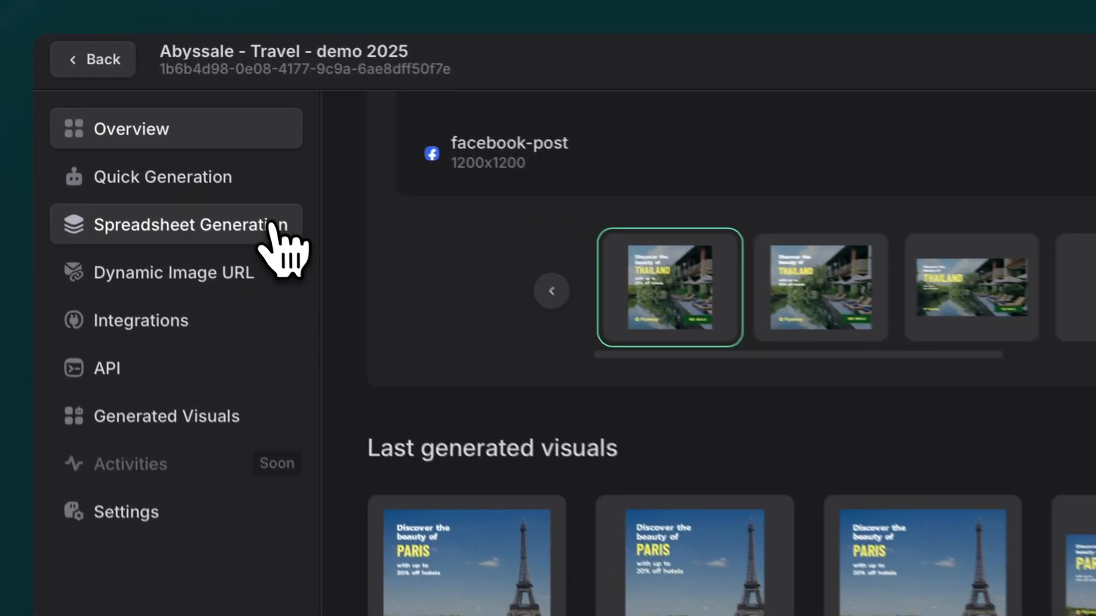
- Import the mapped CSV, save the rows, and generate six Thailand visuals
left_click(189, 224)
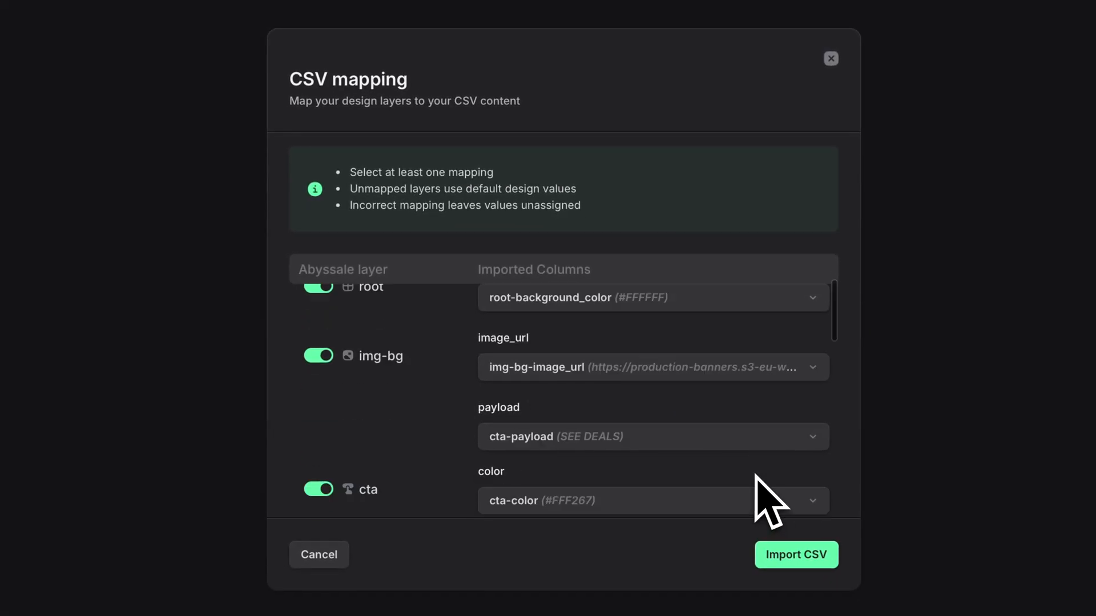
left_click(796, 555)
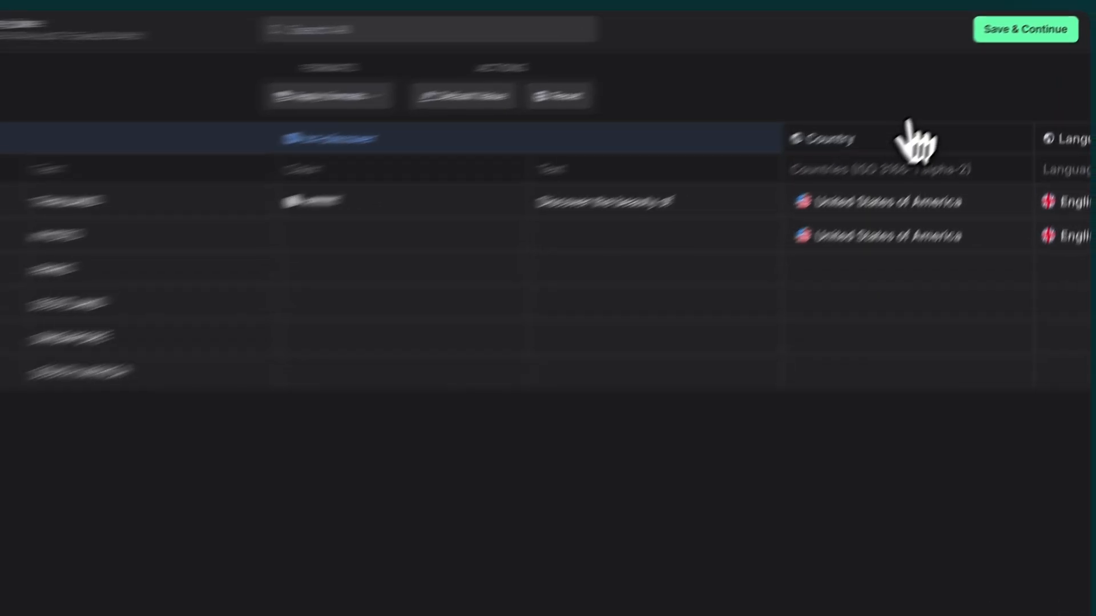
left_click(1024, 29)
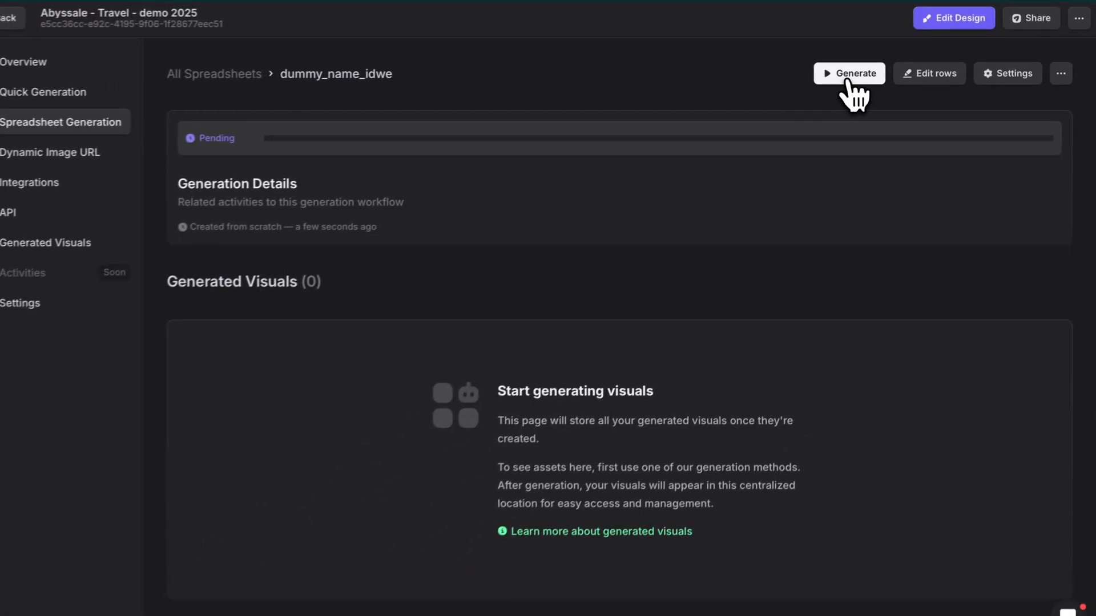
left_click(849, 72)
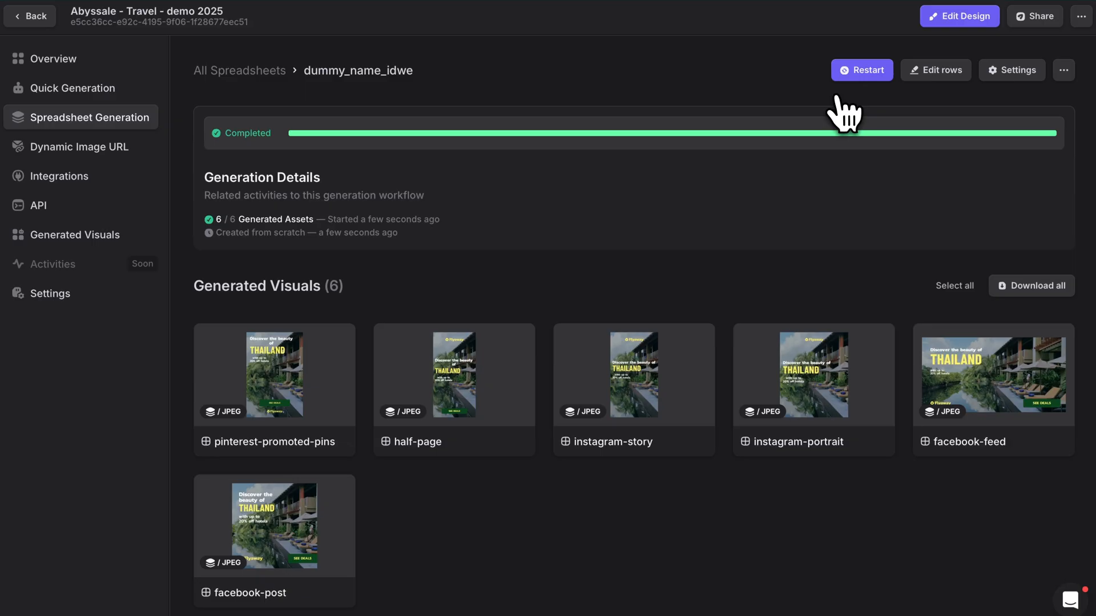
left_click(80, 147)
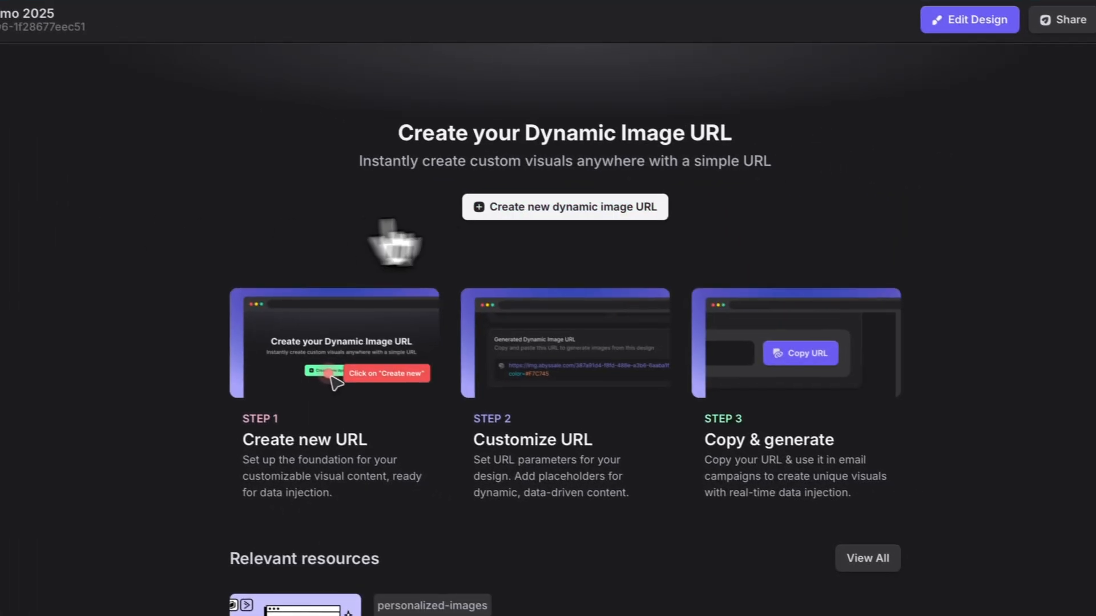
- Create a dynamic image URL with customizable txt-location payload set to PARIS
left_click(564, 206)
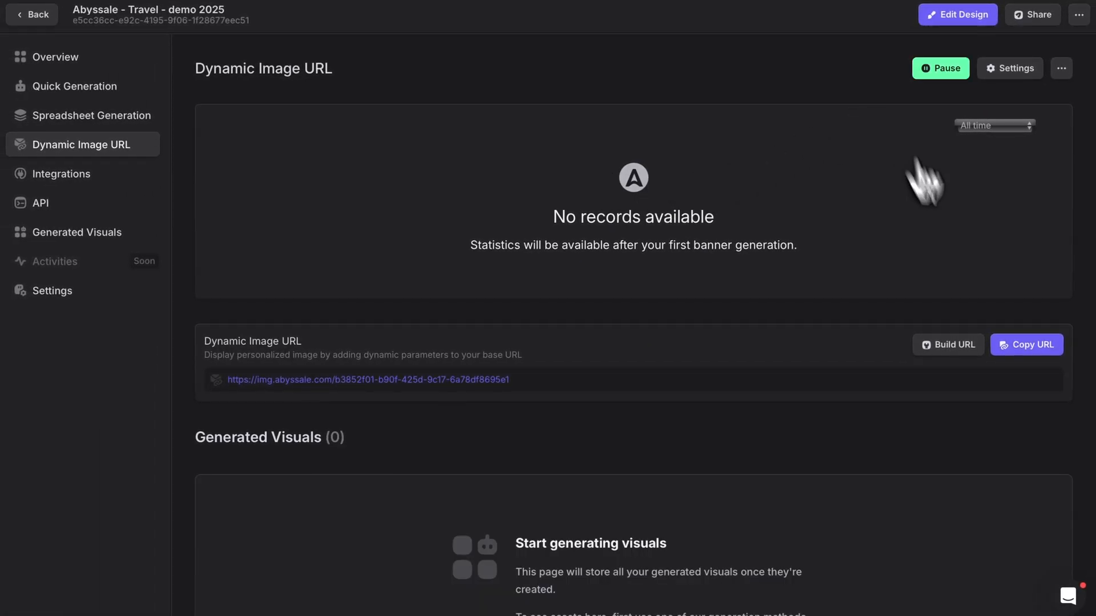
left_click(948, 344)
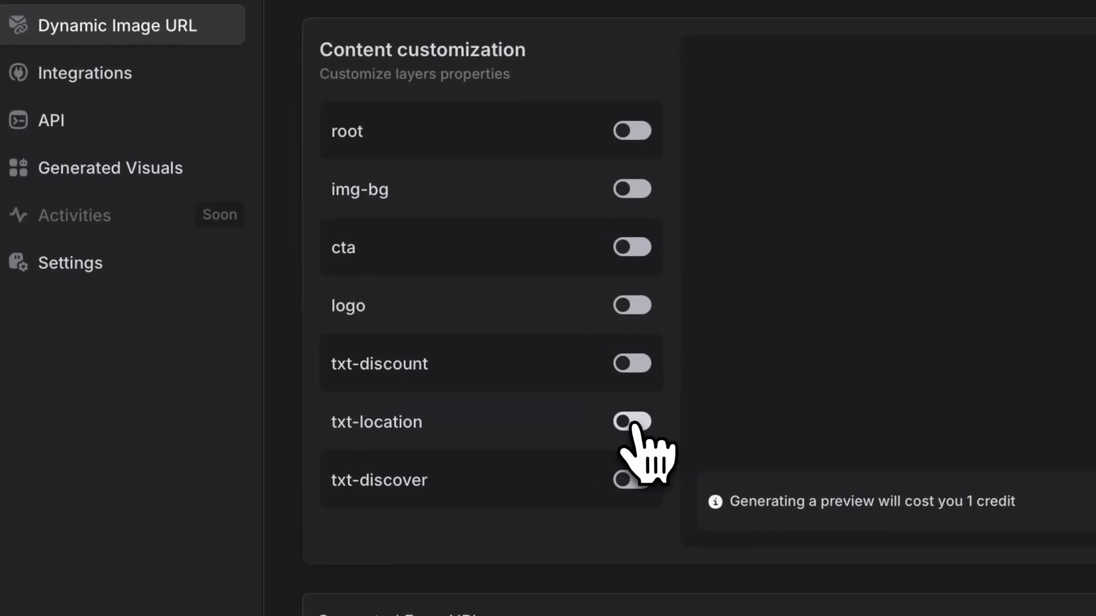
left_click(632, 421)
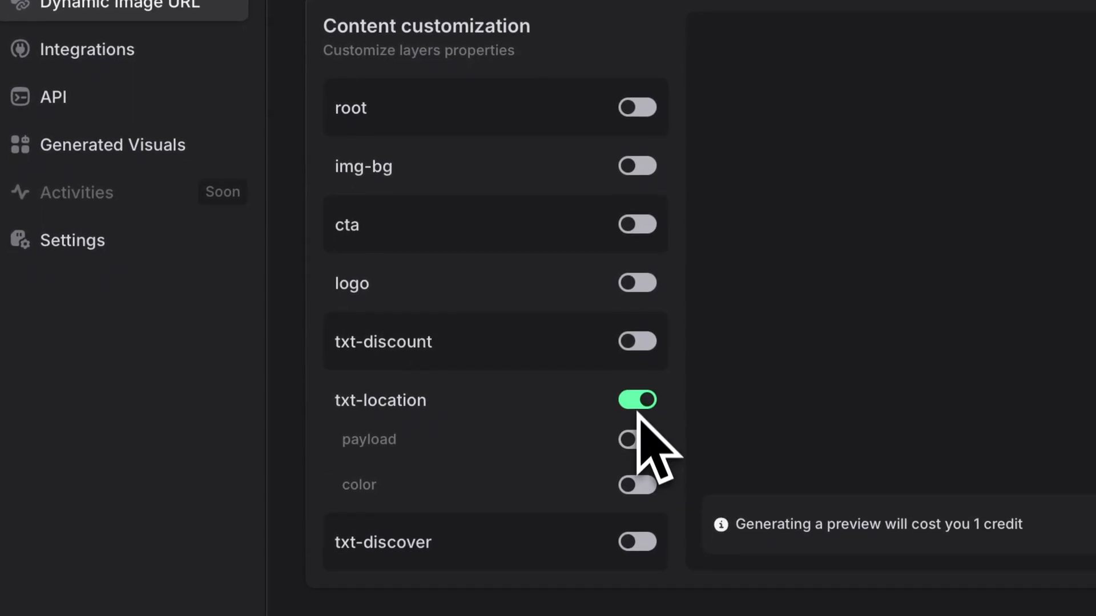
left_click(627, 440)
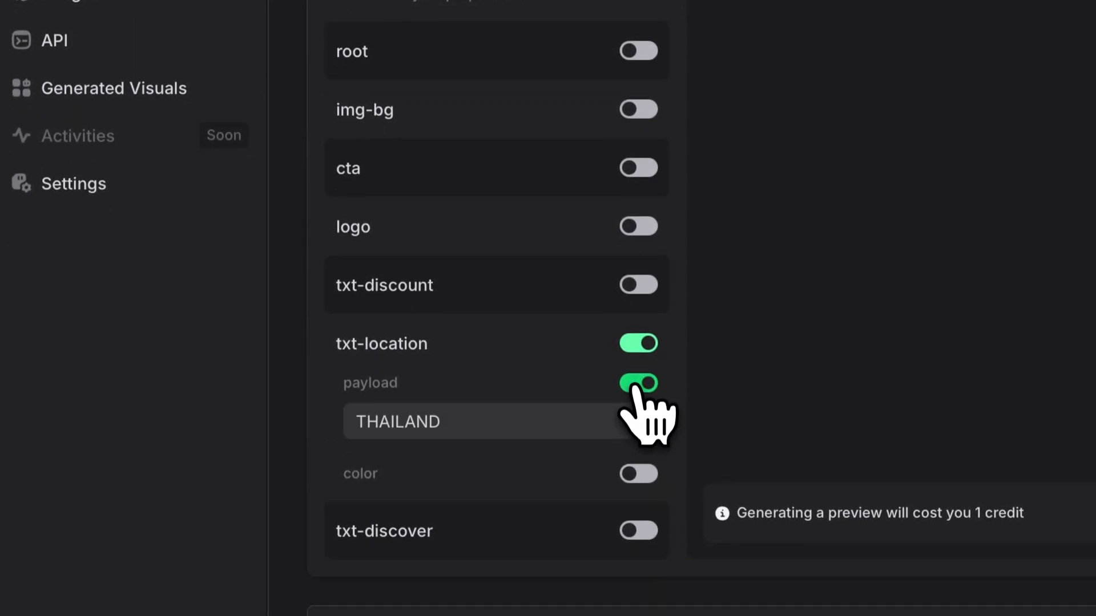
type("P")
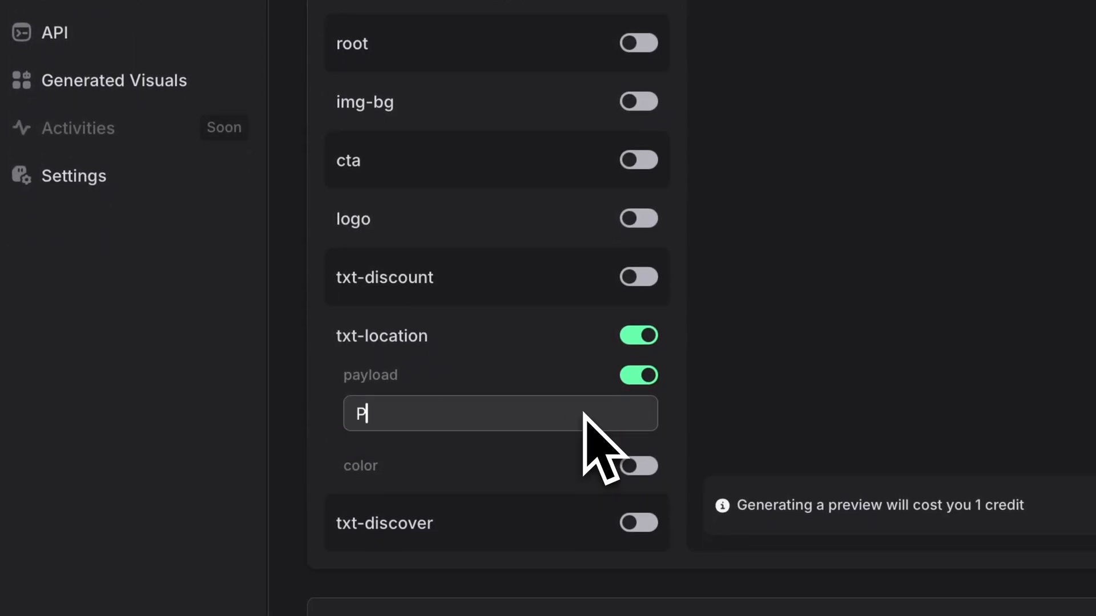
type("ARIS")
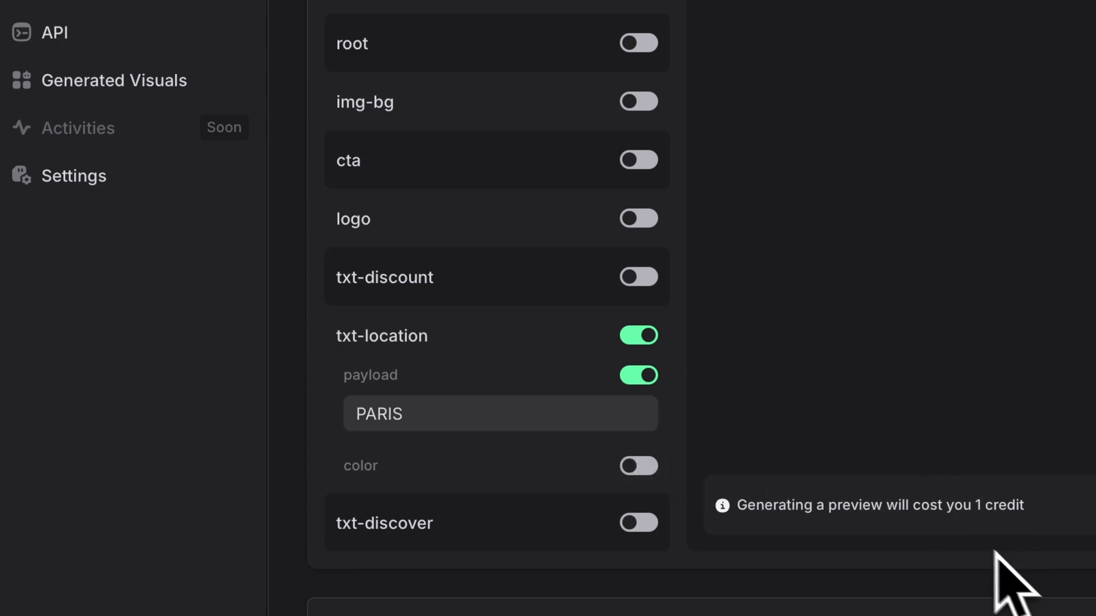
scroll("down", 3)
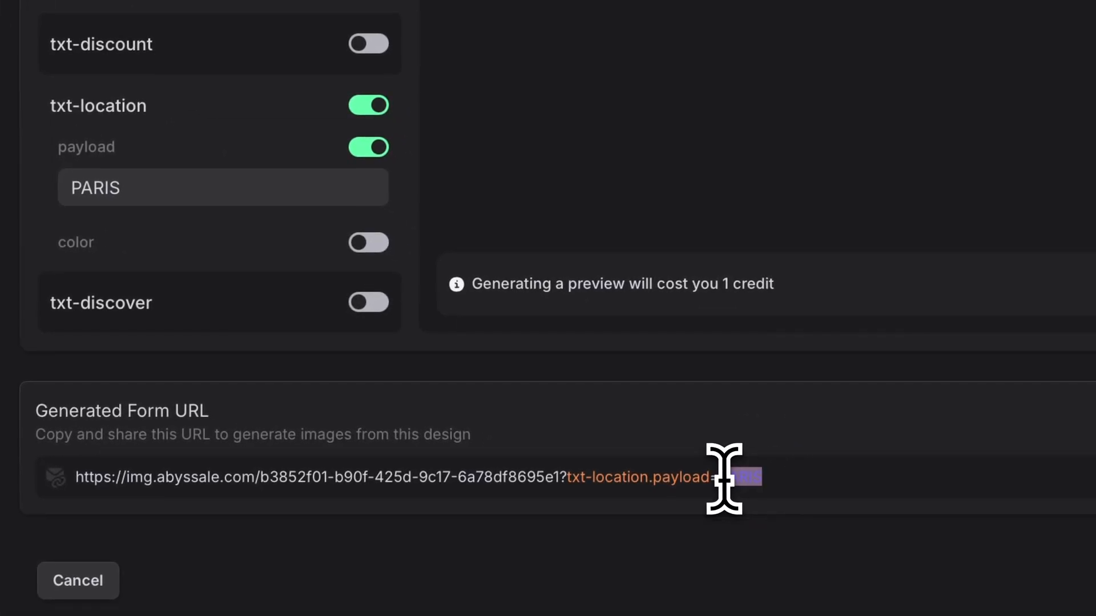
left_click(919, 322)
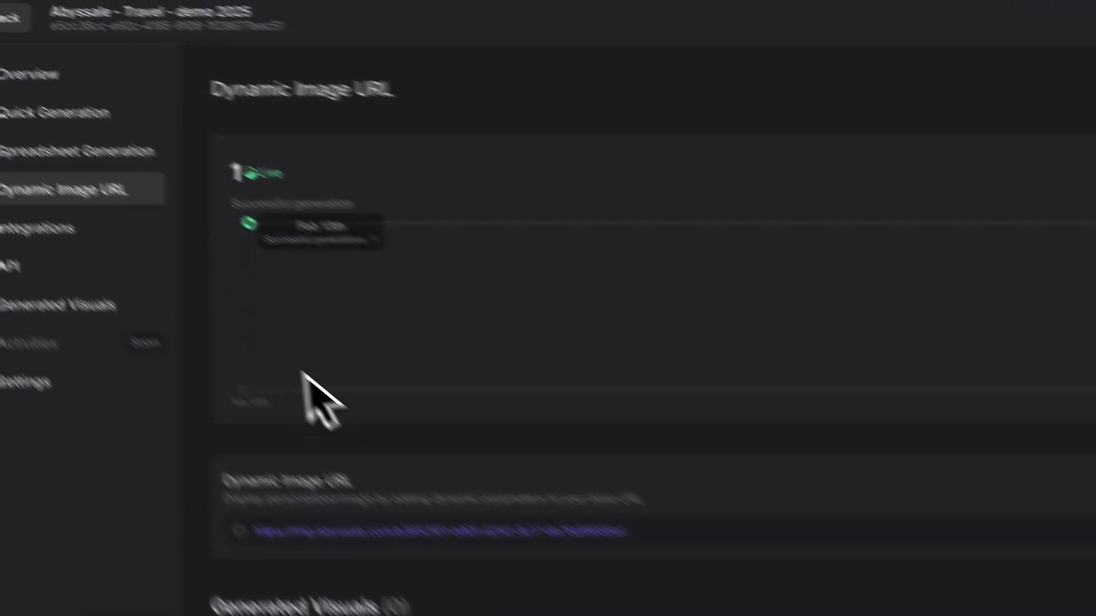
- Open API generation and query the large-rectangle Post JSON request
left_click(109, 353)
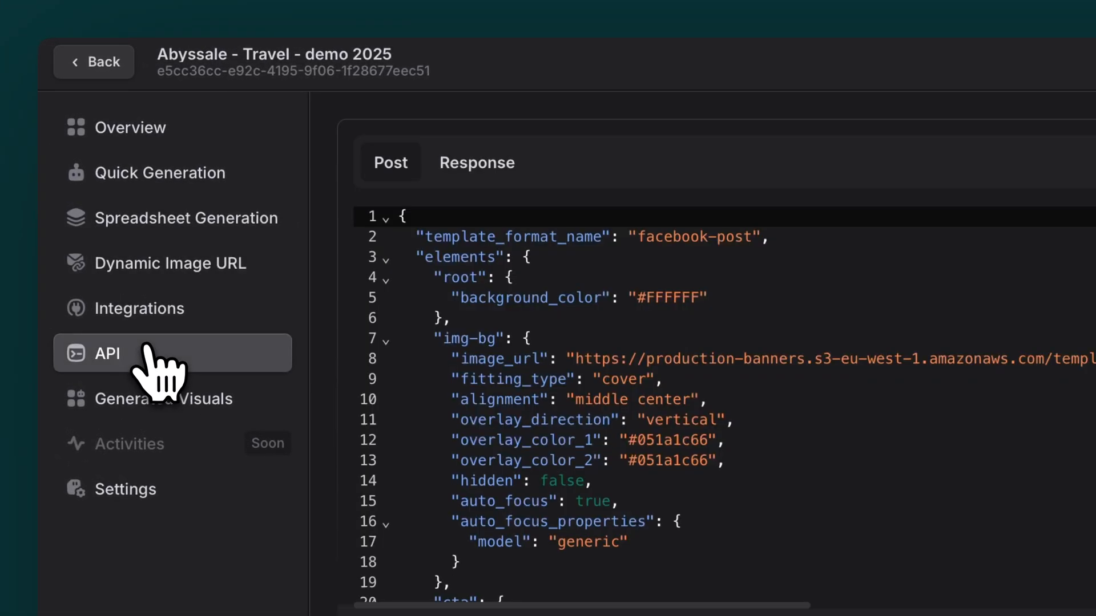
left_click(106, 353)
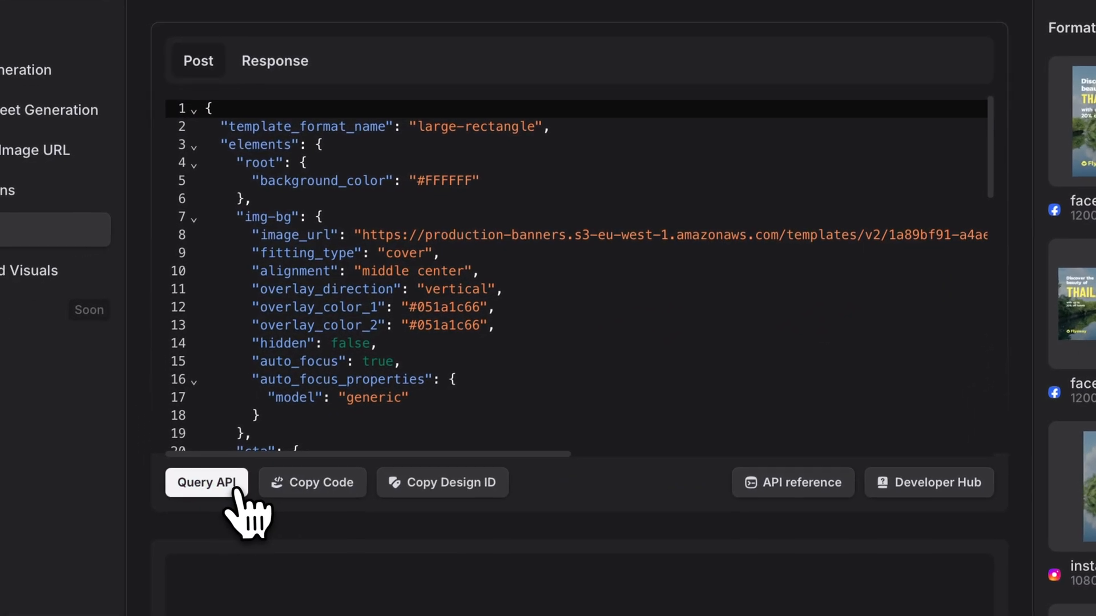
left_click(206, 482)
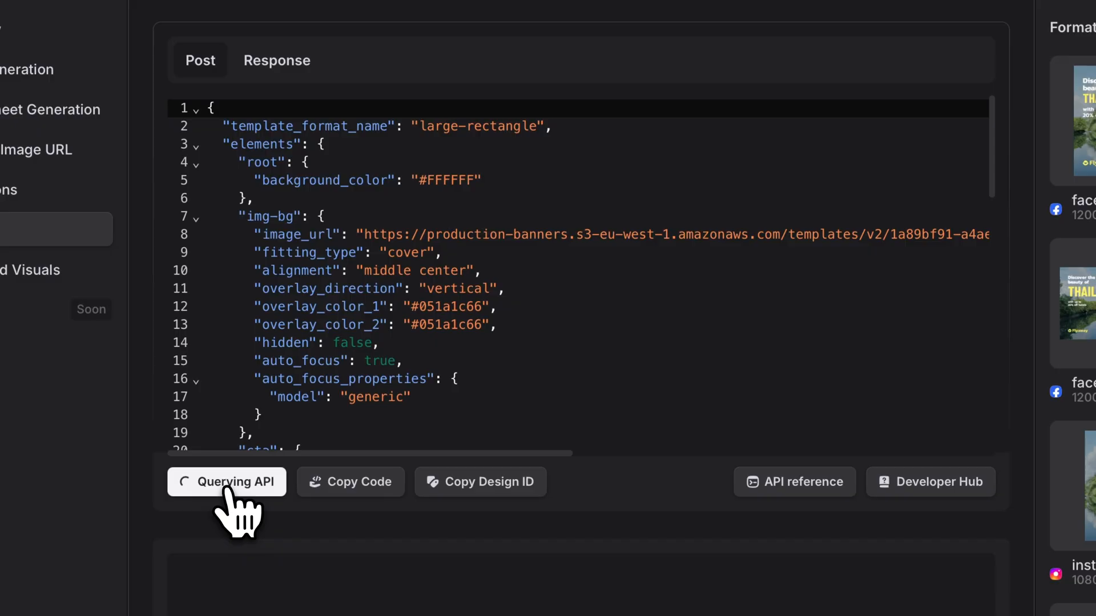
left_click(226, 482)
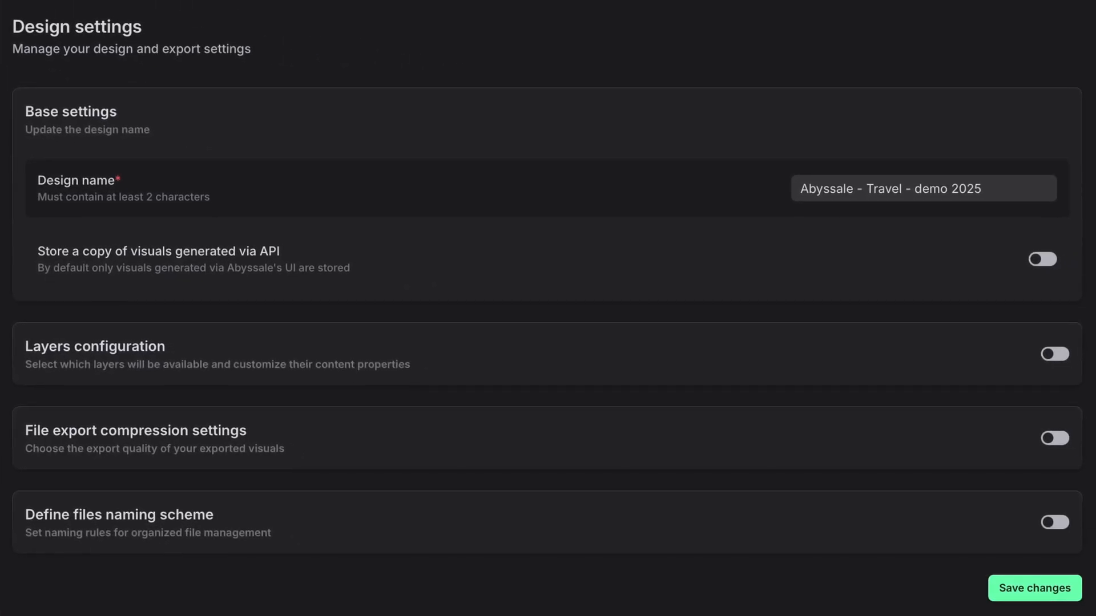
- Enable layers configuration and a Format Width file naming scheme, then save settings
left_click(1053, 354)
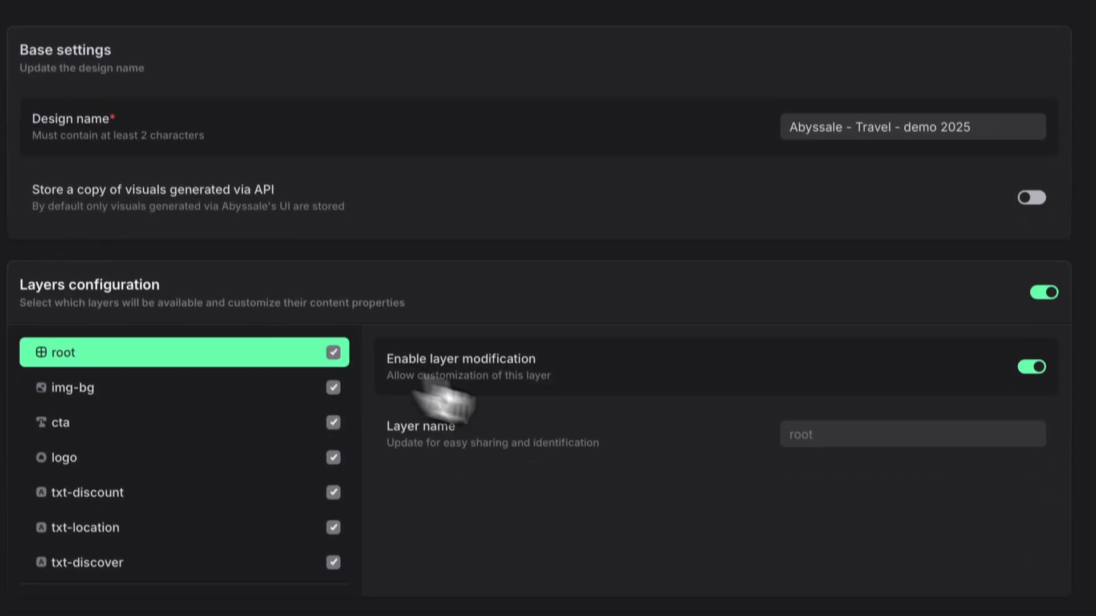
scroll("down", 3)
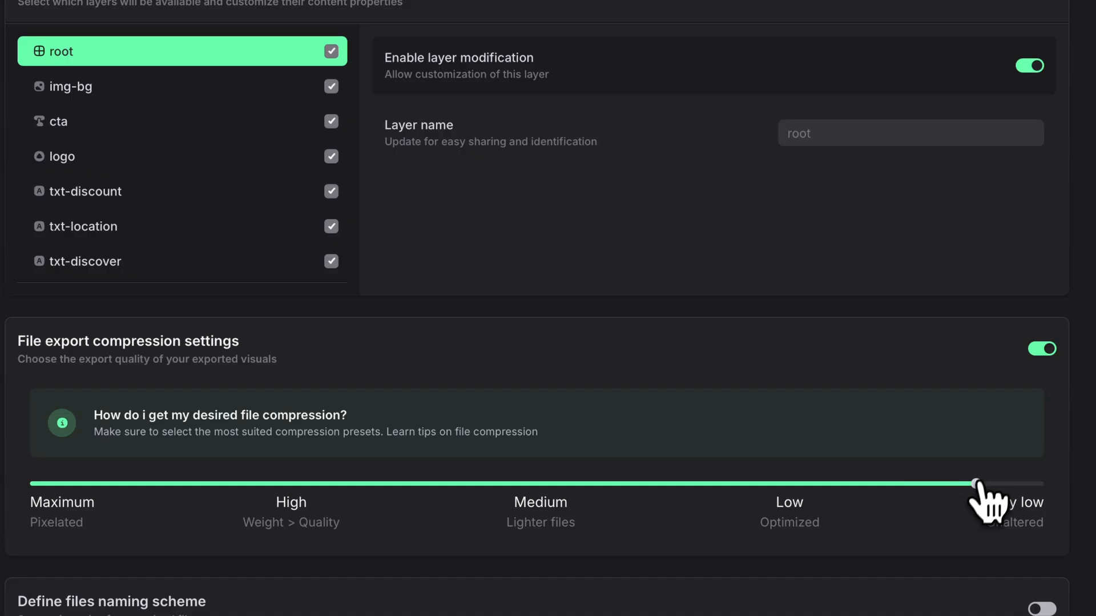
scroll("down", 3)
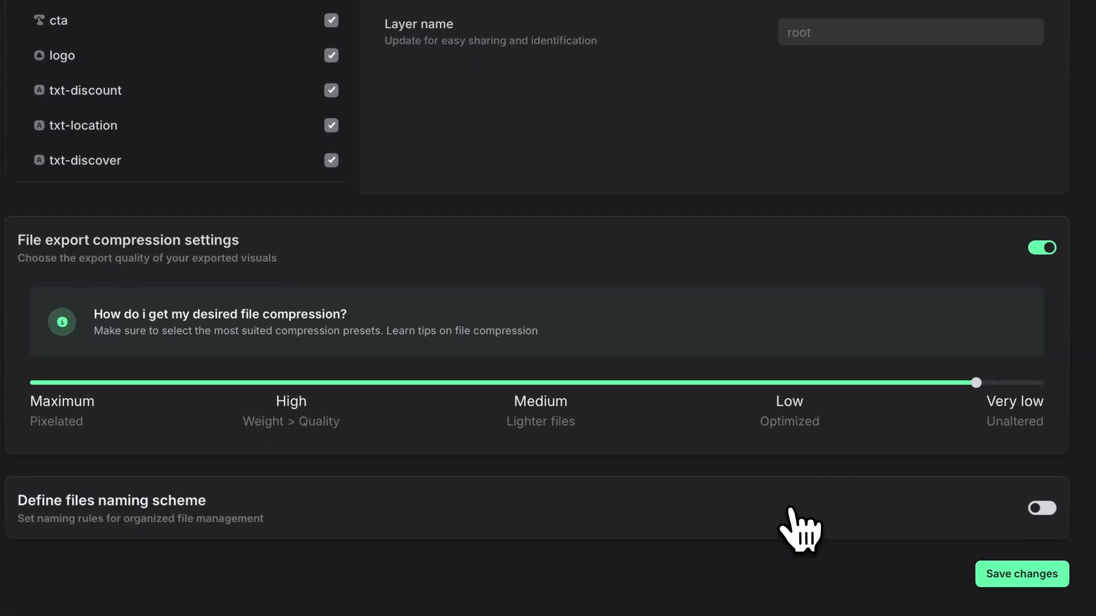
left_click(1041, 508)
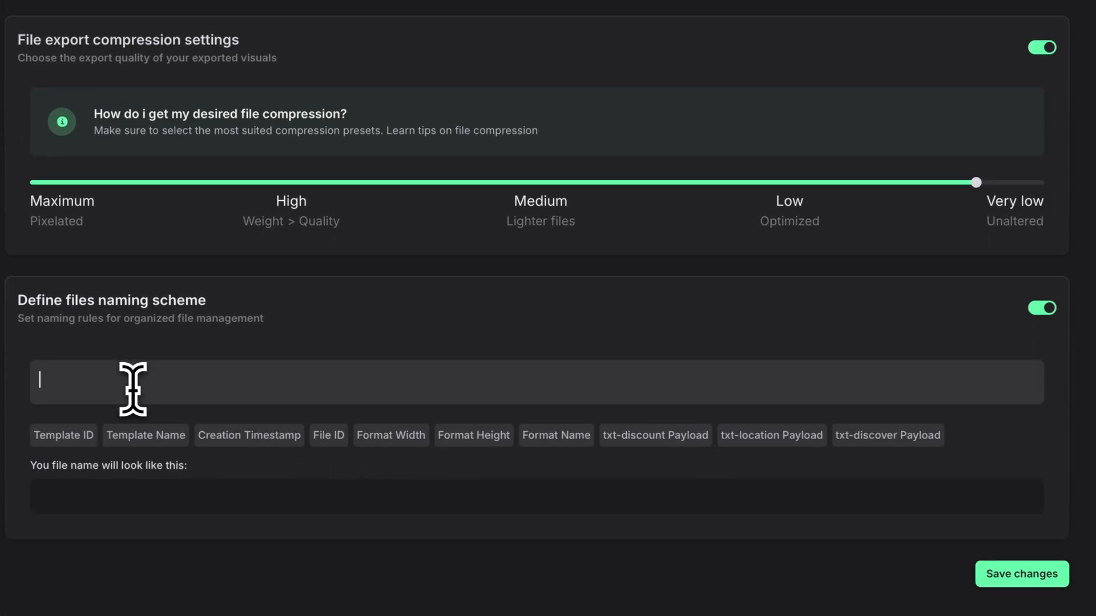
left_click(556, 440)
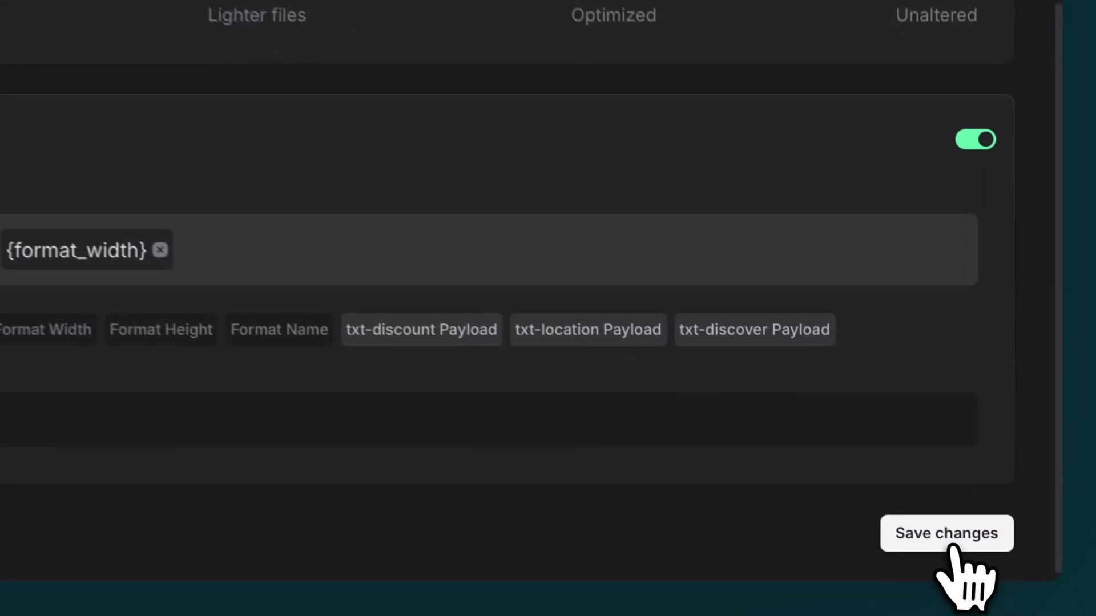
left_click(946, 533)
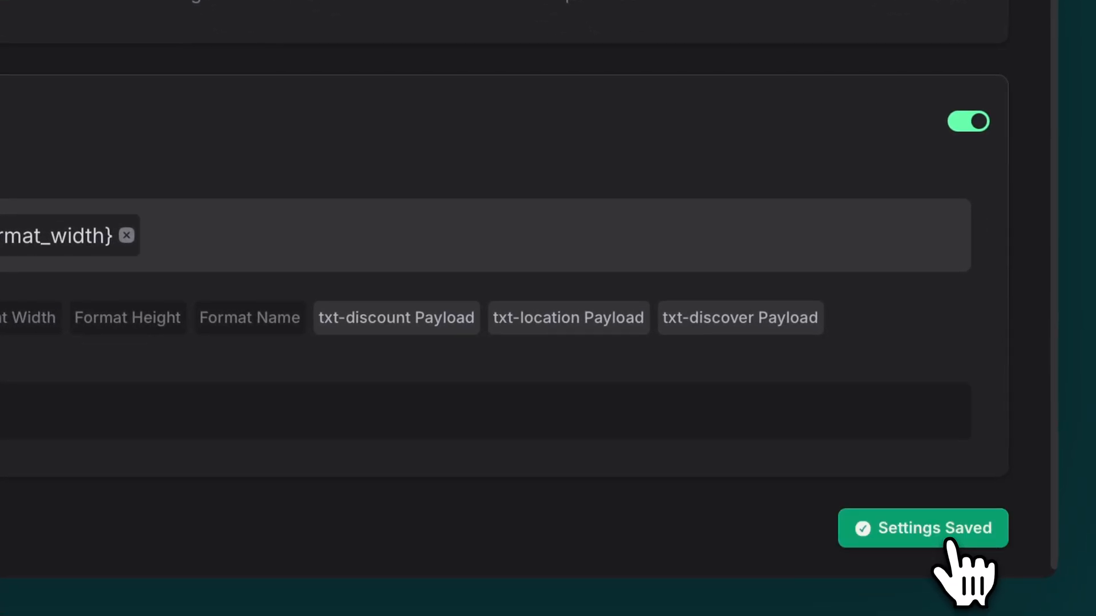
- Return to Overview and scroll down to the last visuals and Statistics chart
left_click(922, 527)
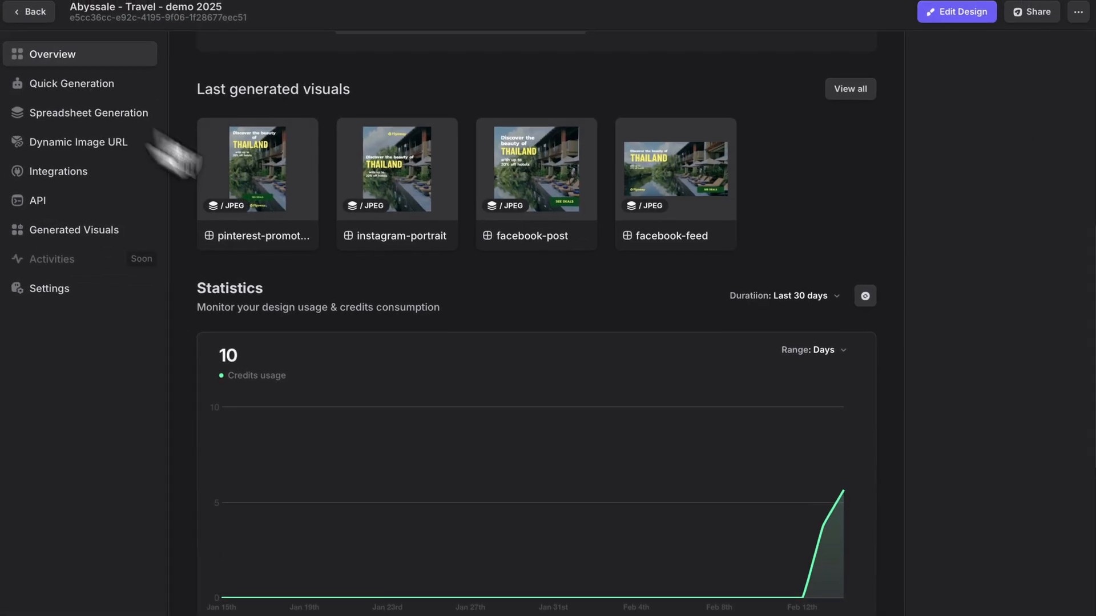
scroll("down", 3)
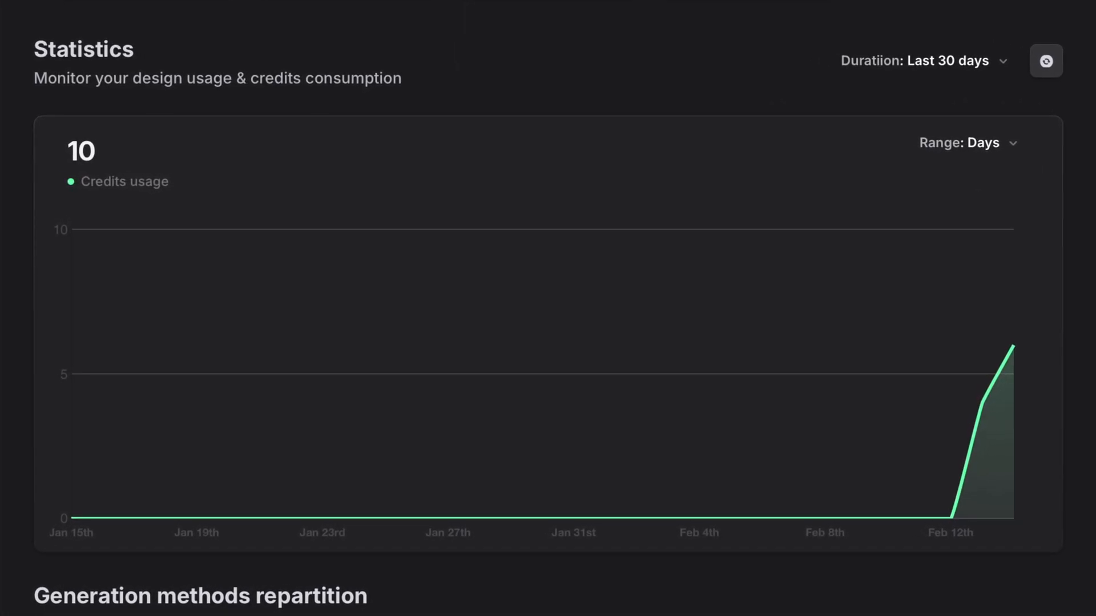
scroll("down", 3)
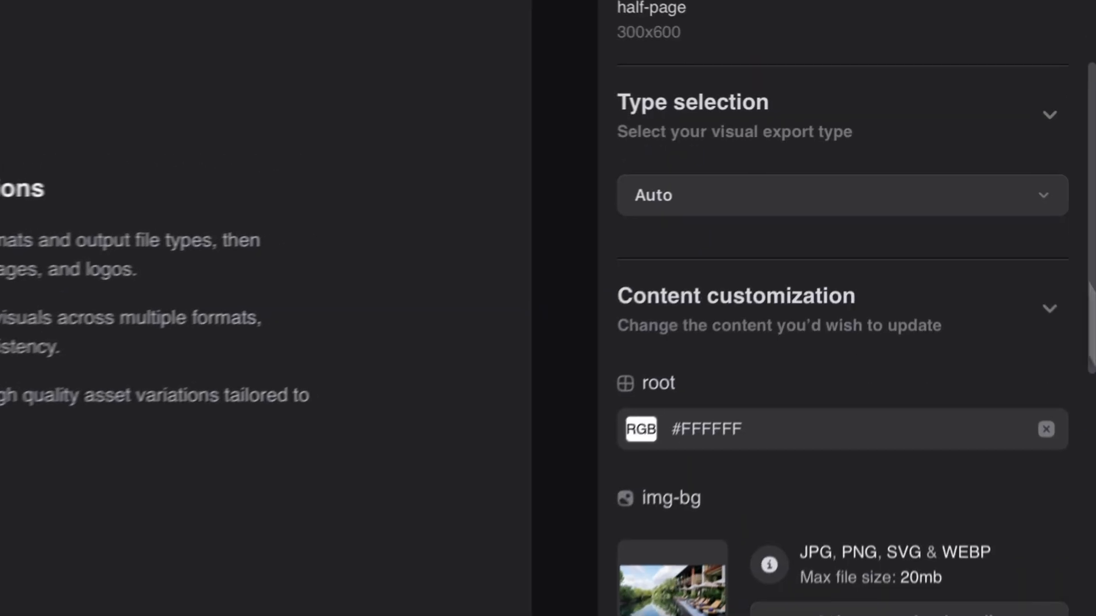
- Query the API to generate the downloadable large-rectangle Thailand banner
scroll("down", 3)
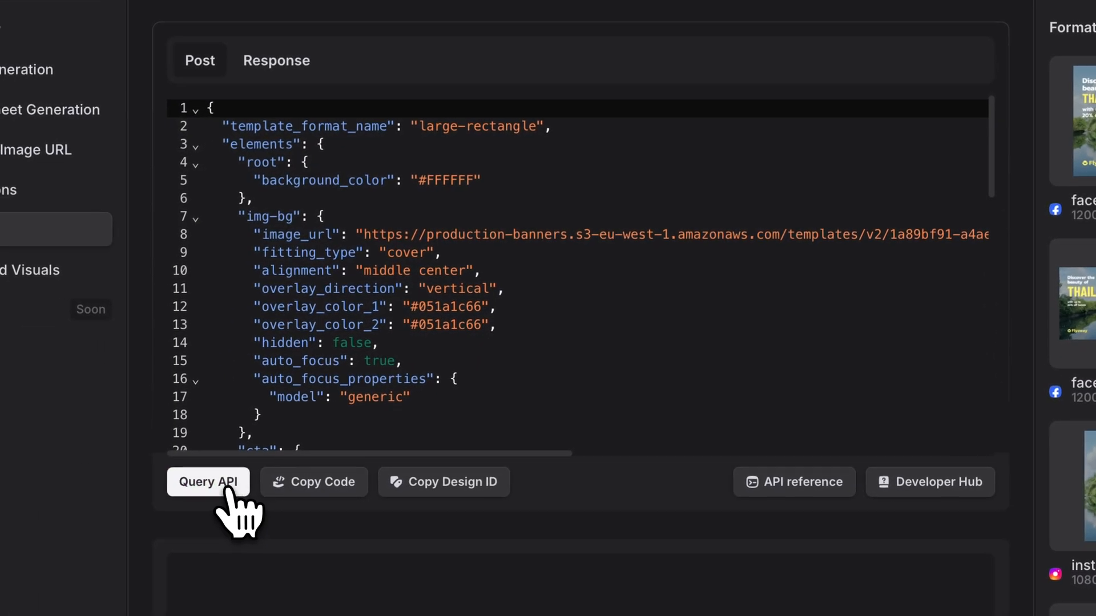
left_click(207, 482)
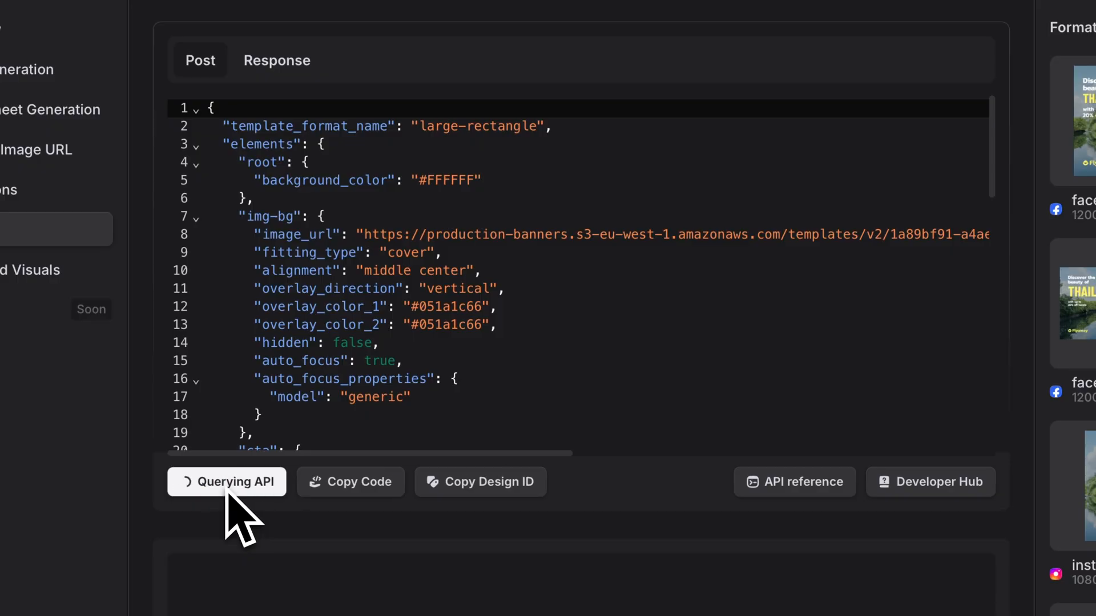
left_click(227, 482)
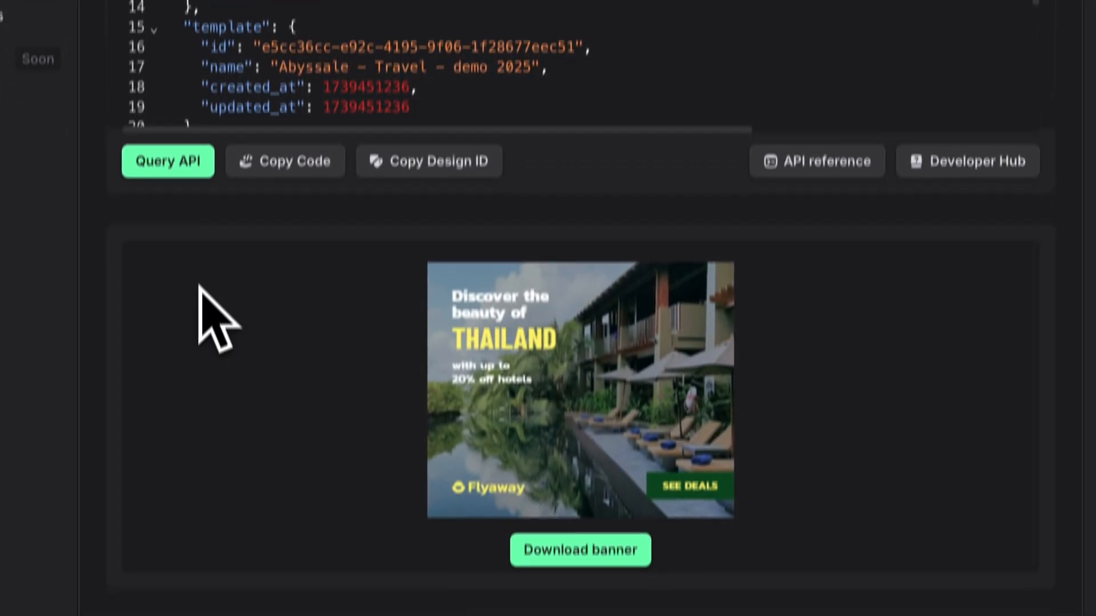